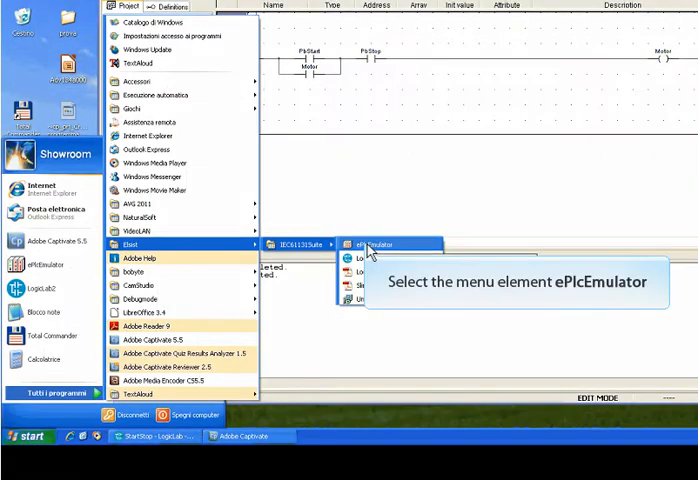
Start ePlcEmulator so the StartStop project connects to the emulated PLC.
click(370, 243)
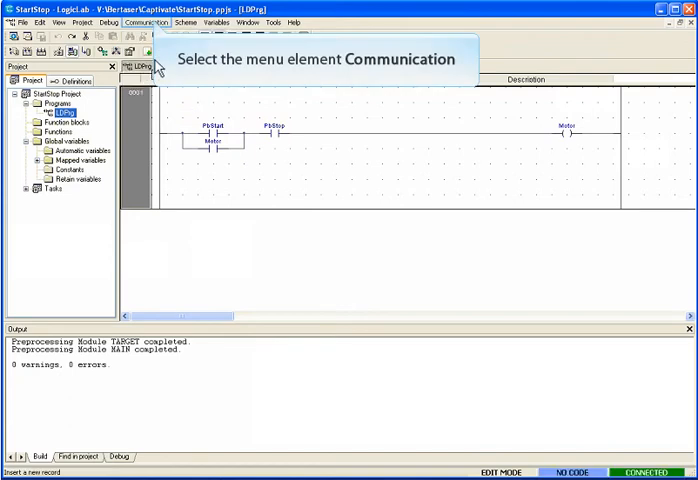
Download the StartStop code to the emulated PLC, accepting the PLC reset warning.
click(149, 21)
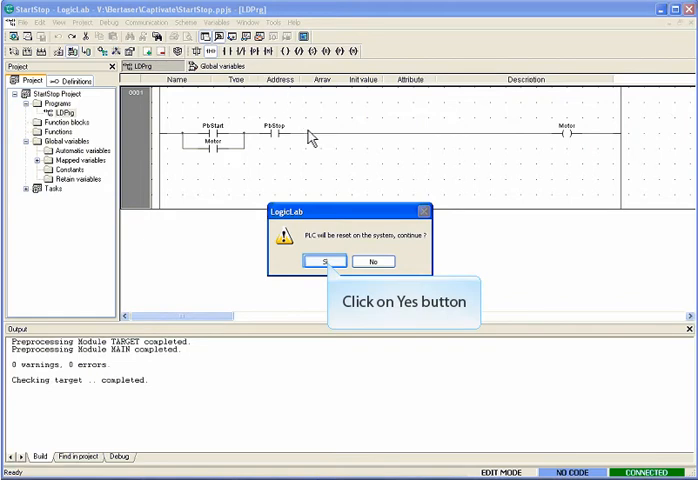
click(328, 261)
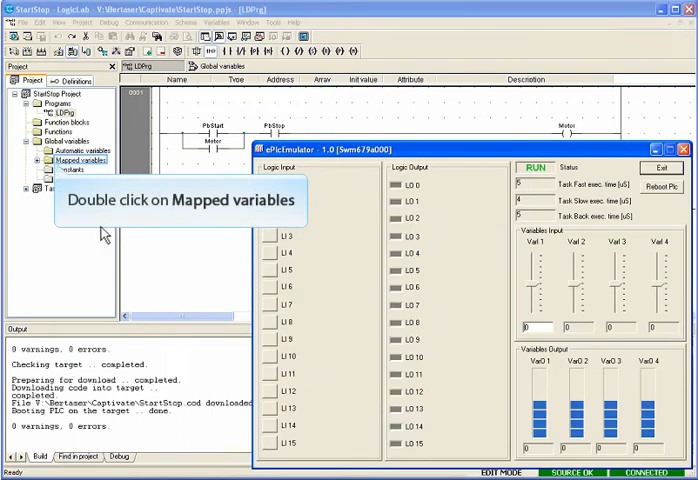
Show the mapped variables PbStart, PbStop and Motor, then return to the ladder program.
double_click(82, 159)
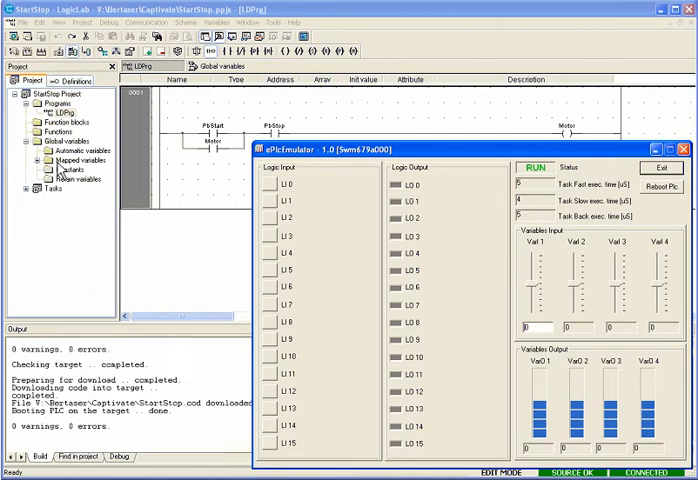
key(alt+tab)
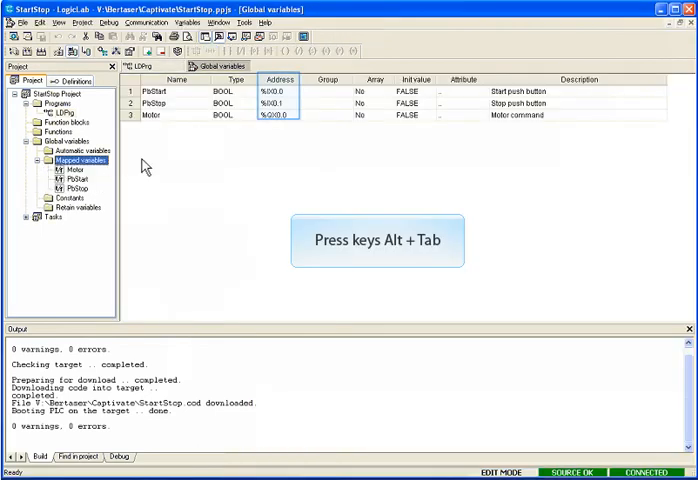
key(alt+tab)
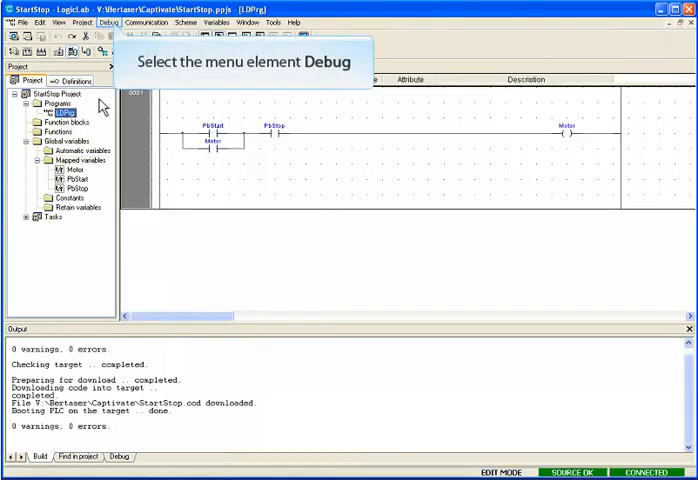
Put the StartStop project into debug mode and live debug mode beside ePlcEmulator.
click(97, 22)
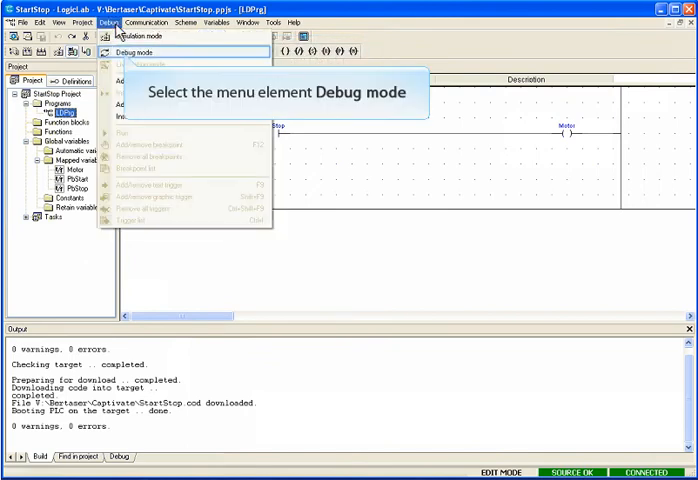
mouse_move(130, 54)
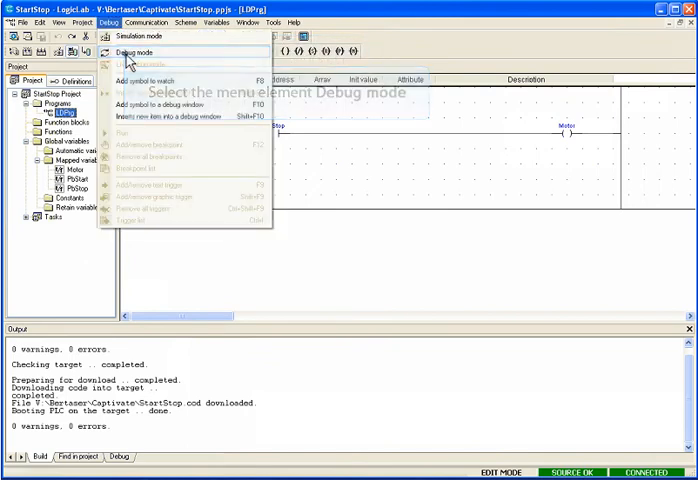
click(132, 53)
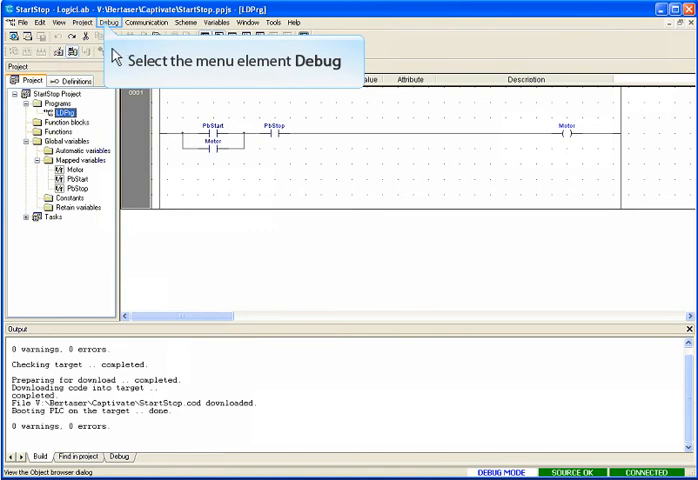
click(105, 22)
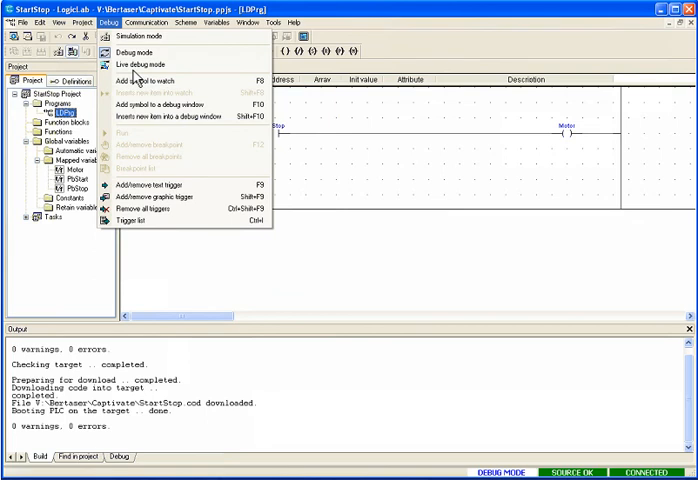
key(alt+tab)
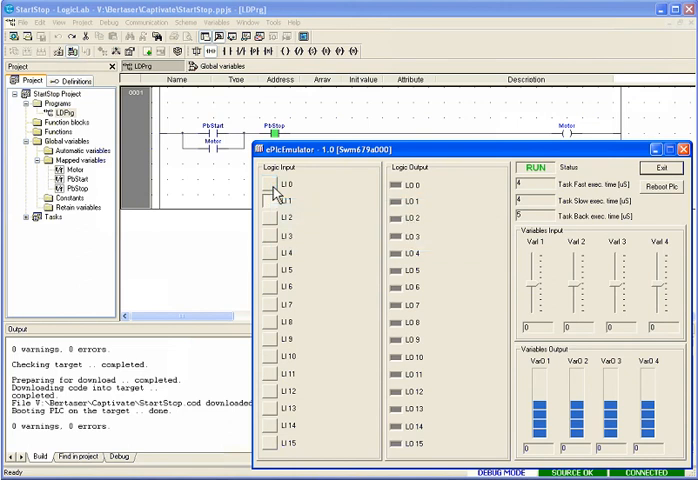
Pulse the LI 0 start input so the Motor output latches on.
click(268, 185)
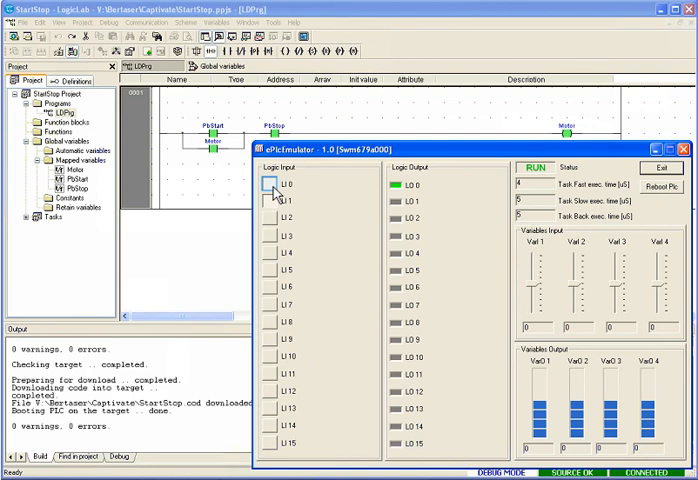
click(268, 184)
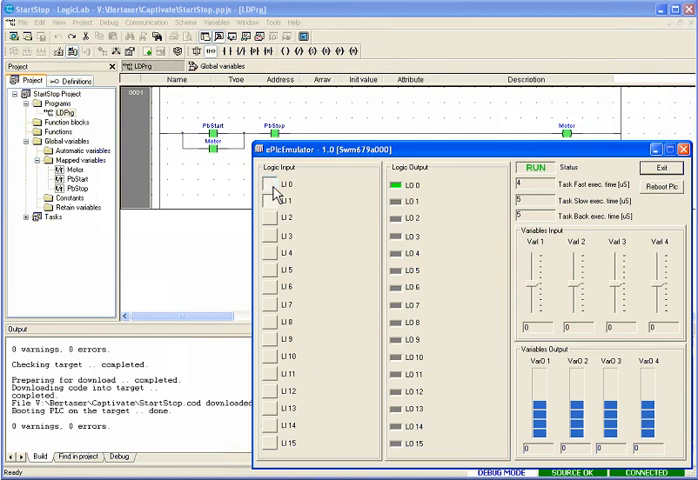
click(270, 183)
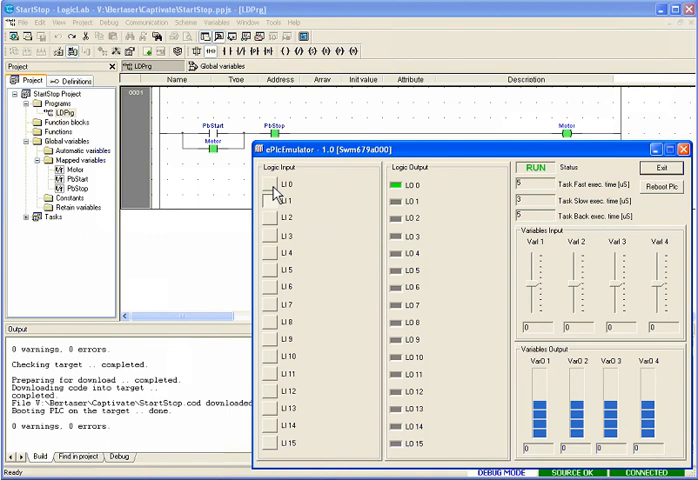
Pulse the LI 1 stop input to switch the Motor output off.
double_click(267, 203)
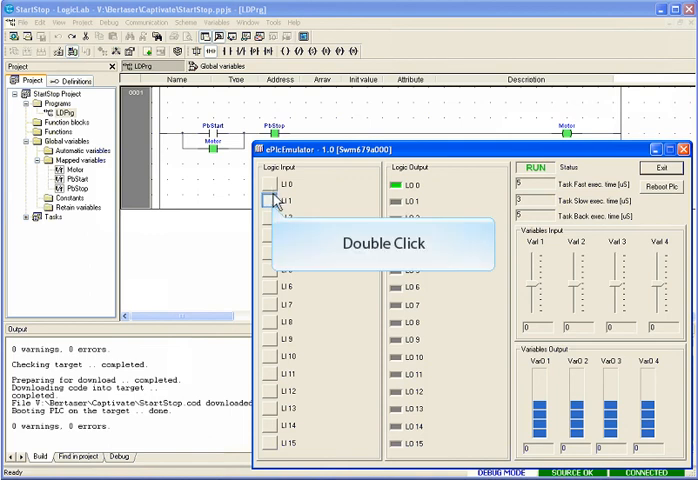
double_click(271, 202)
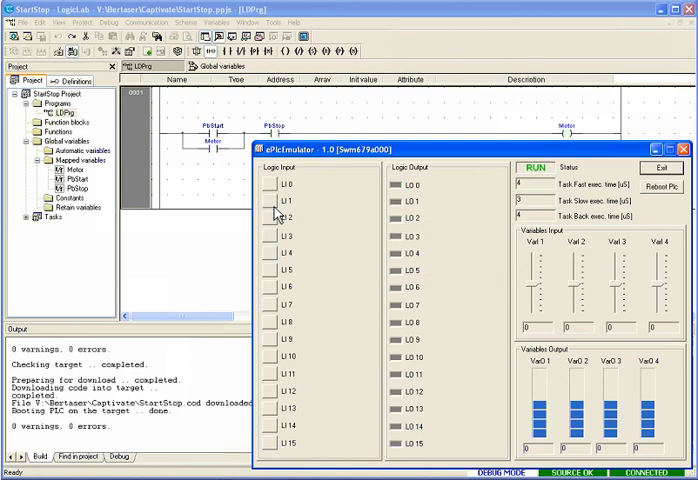
click(269, 201)
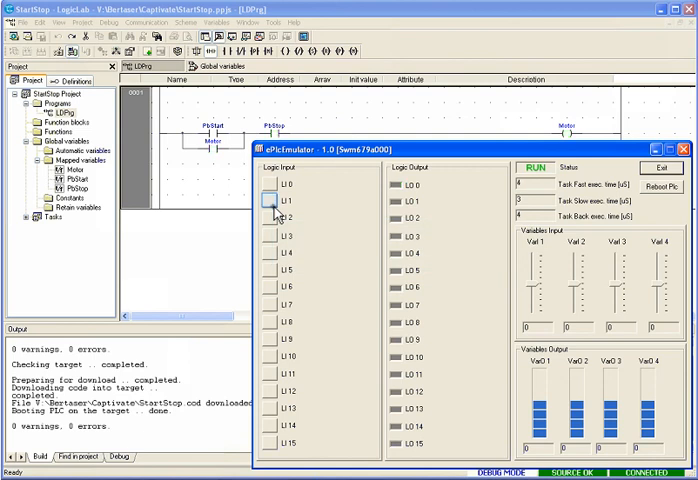
click(268, 201)
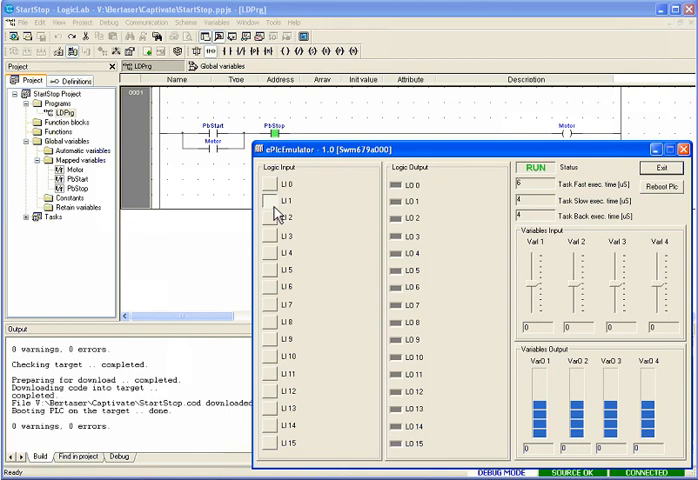